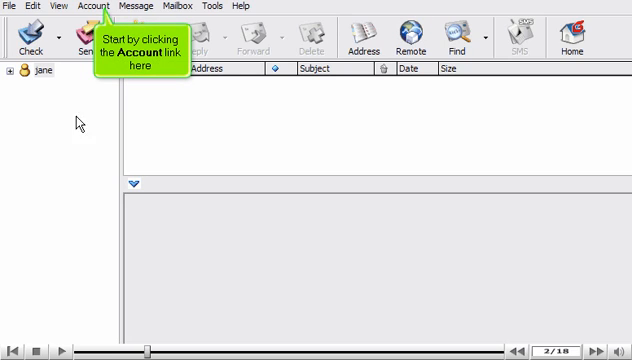
- Launch the Account Wizard via Account > New... to create a new email account
{"action": "left_click", "coordinate": [92, 6]}
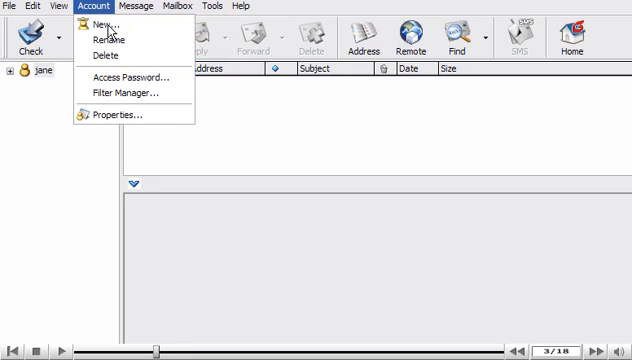
{"action": "left_click", "coordinate": [102, 26]}
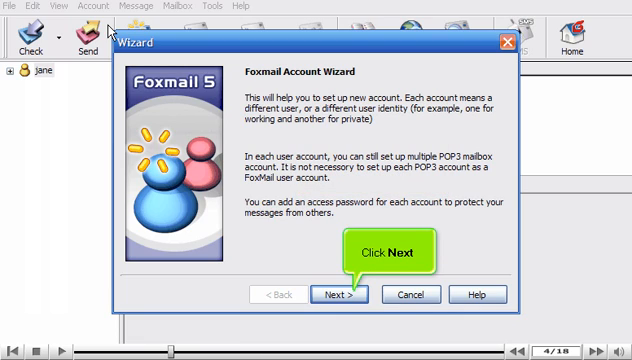
- Advance past the welcome page and begin the user name 'Joh'
{"action": "left_click", "coordinate": [336, 292]}
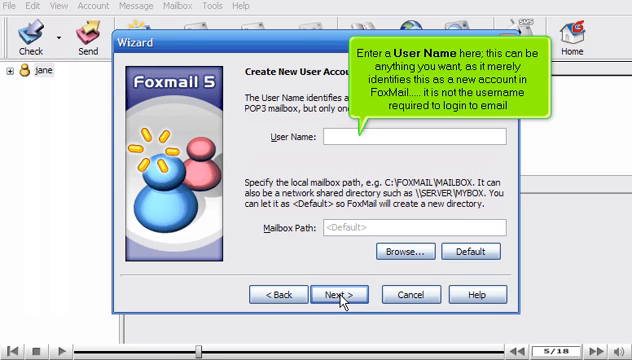
{"action": "type", "text": "Joh"}
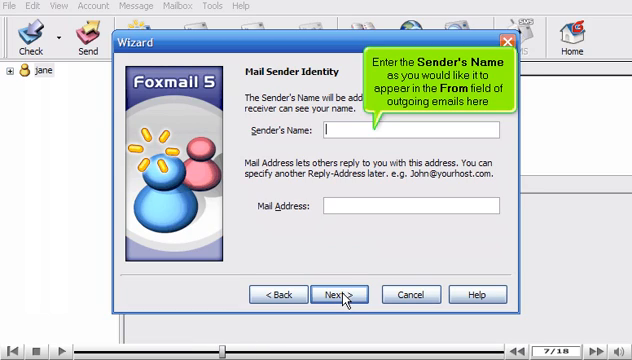
{"action": "mouse_move", "coordinate": [344, 272]}
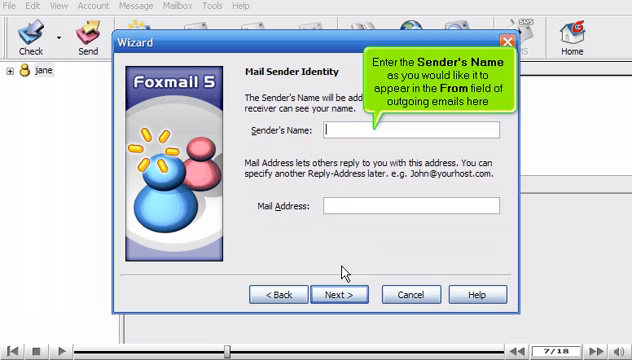
- Enter sender name John Doe and begin the mail address 'john@demo'
{"action": "type", "text": "John Doe"}
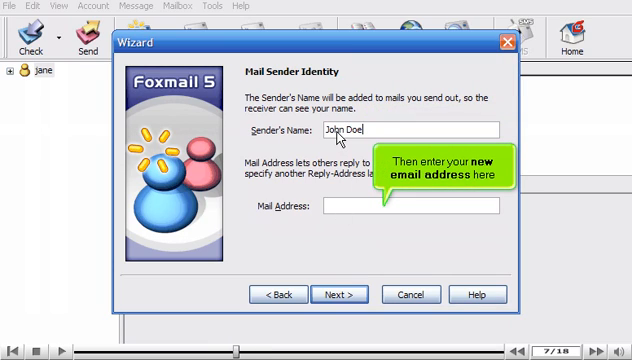
{"action": "mouse_move", "coordinate": [344, 188]}
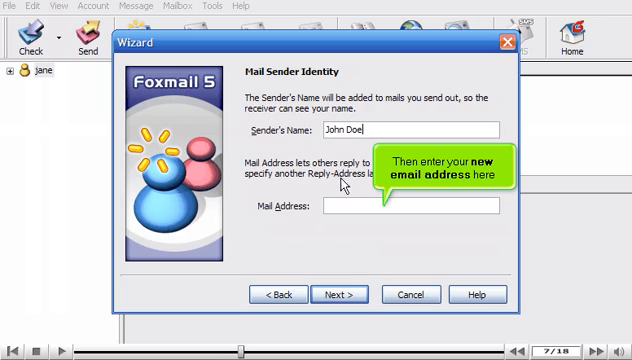
{"action": "type", "text": "john@demo12"}
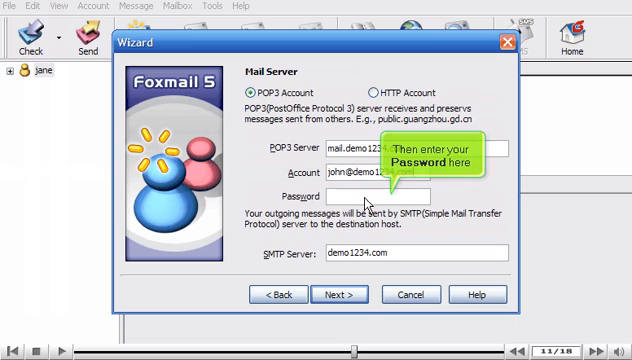
- Enter the account password and the server mail.demo1234.com on the Mail Server page
{"action": "type", "text": "********"}
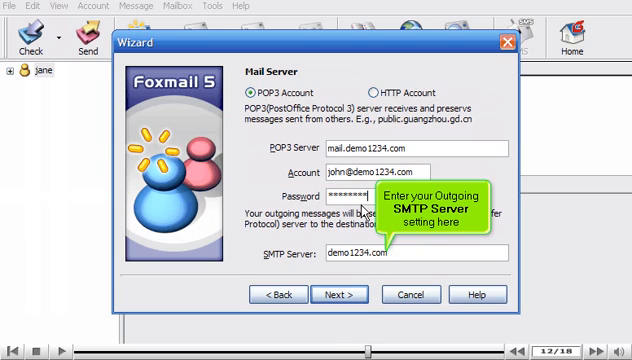
{"action": "type", "text": "mail.demo1234.com"}
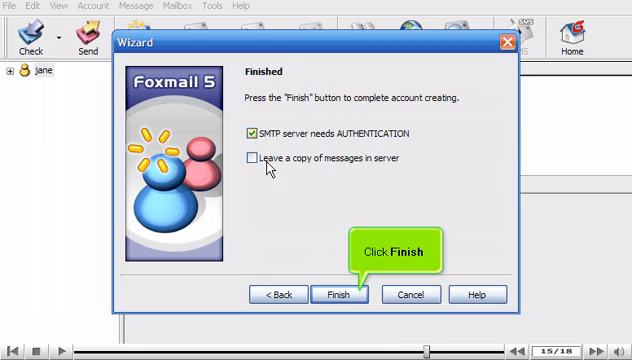
- Finish the wizard with SMTP authentication required, creating the John Doe account
{"action": "left_click", "coordinate": [338, 294]}
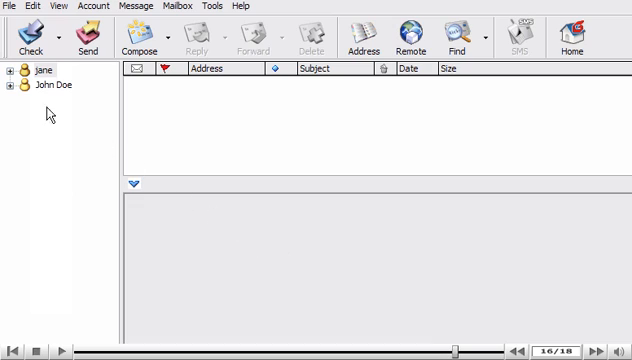
- Expand John Doe in the account tree to reveal In, Out, Sent, Spam and Trash
{"action": "left_click", "coordinate": [8, 72]}
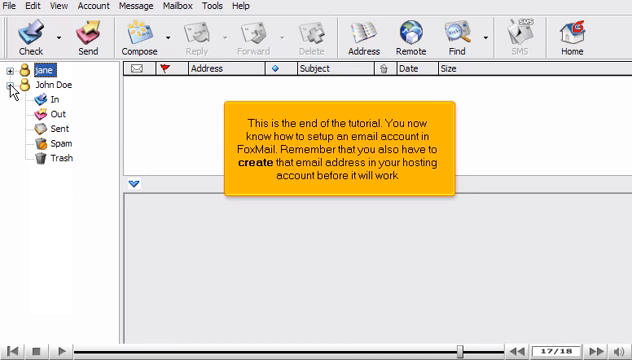